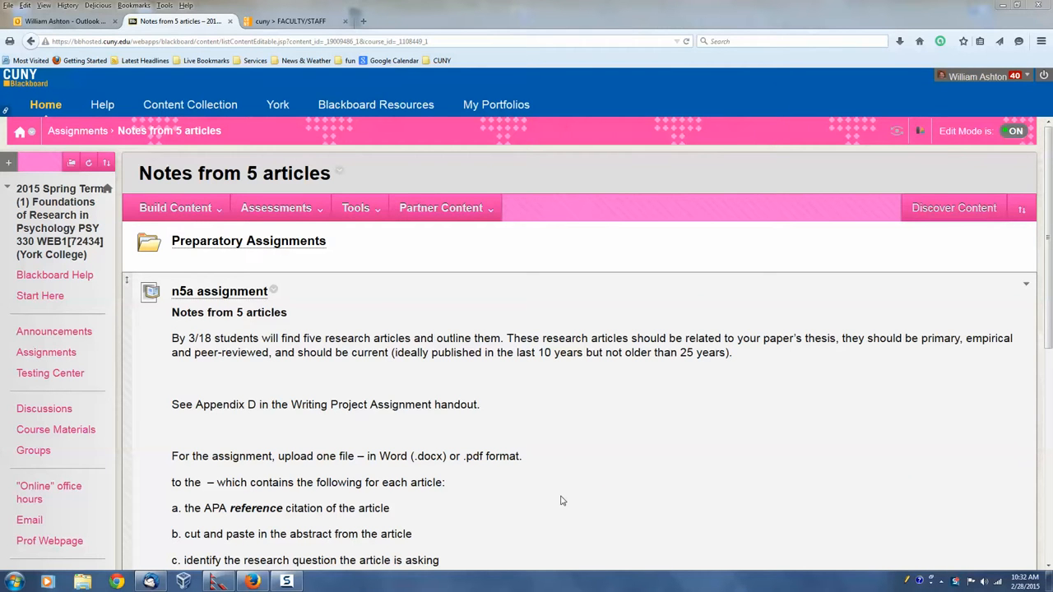
mouse_move(555, 471)
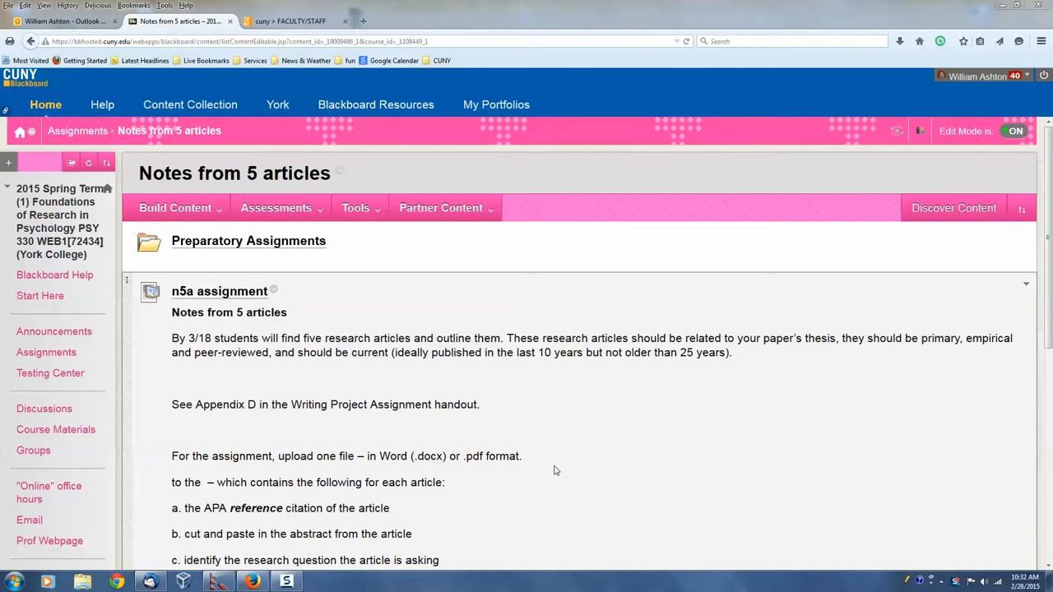
mouse_move(543, 444)
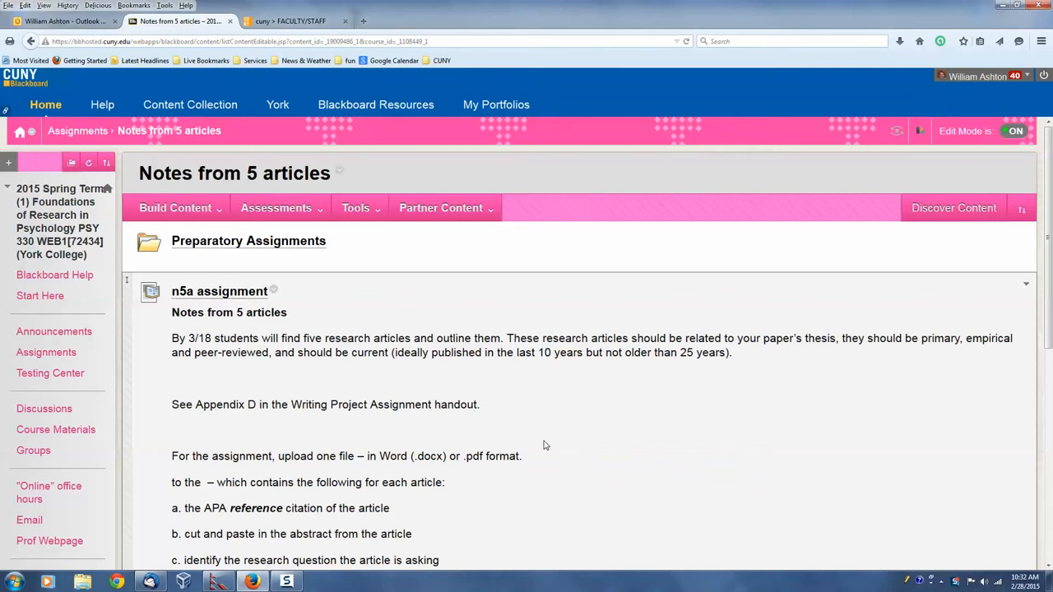
- Enter the Collaborate room linked in the 2/23 webinar item to reach Room Details
scroll(down, 3)
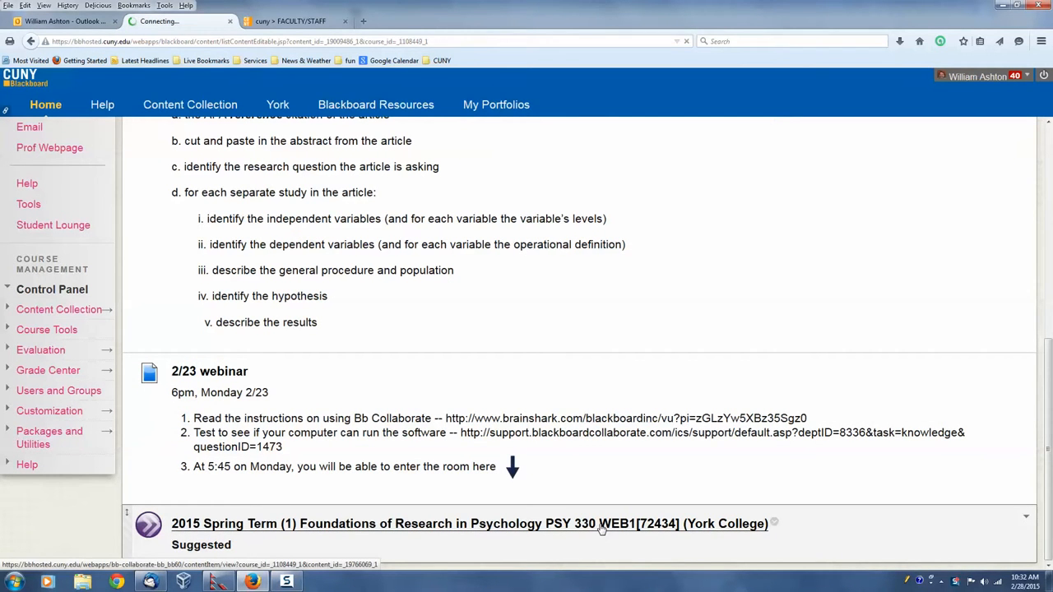
click(511, 468)
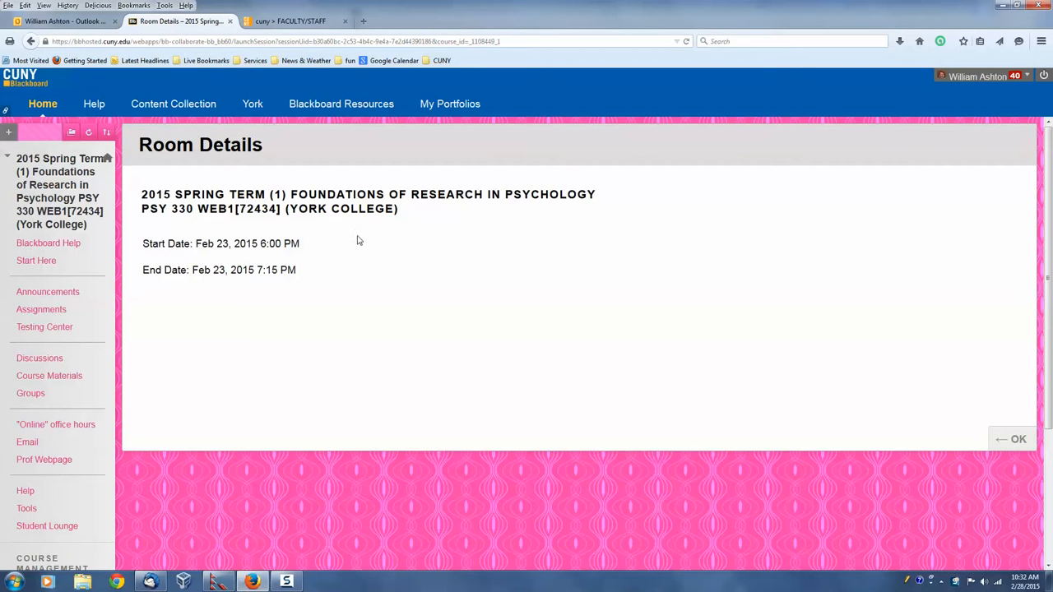
mouse_move(288, 158)
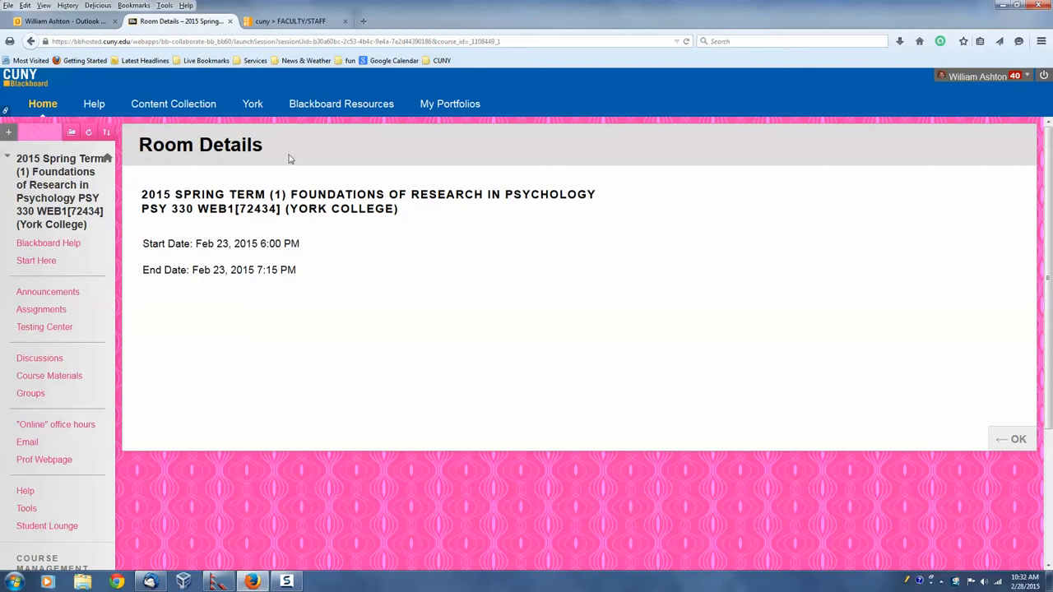
mouse_move(691, 441)
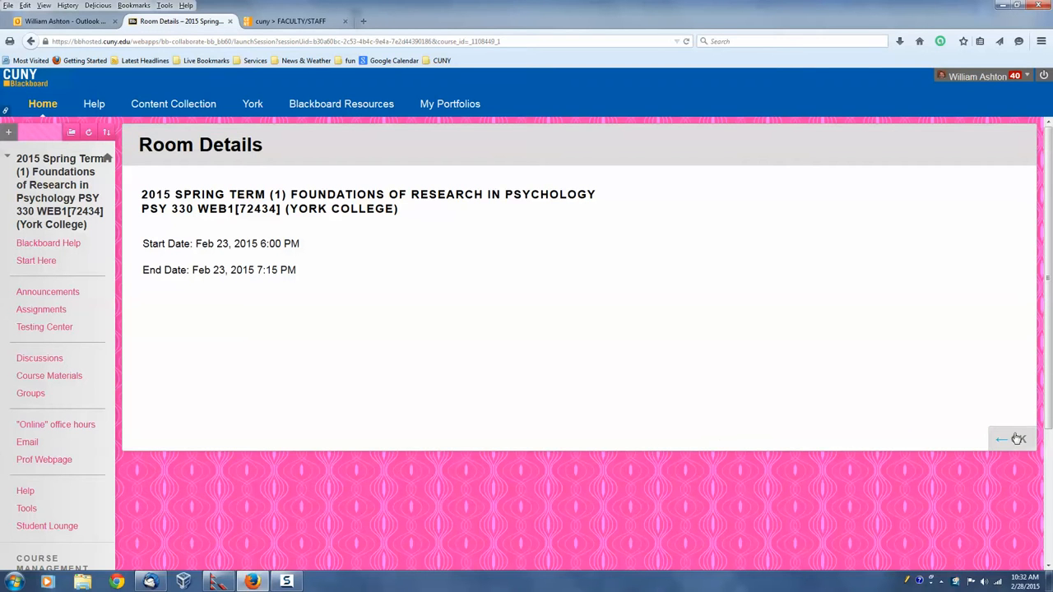
click(1017, 438)
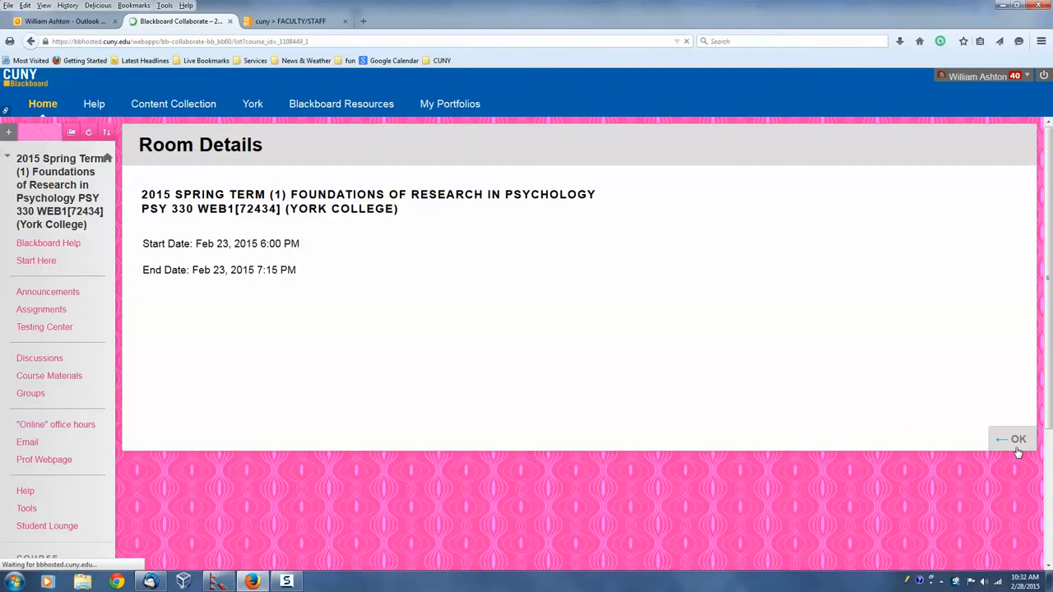
- From the Recordings list, open the February 23 course room recording's details
click(1016, 437)
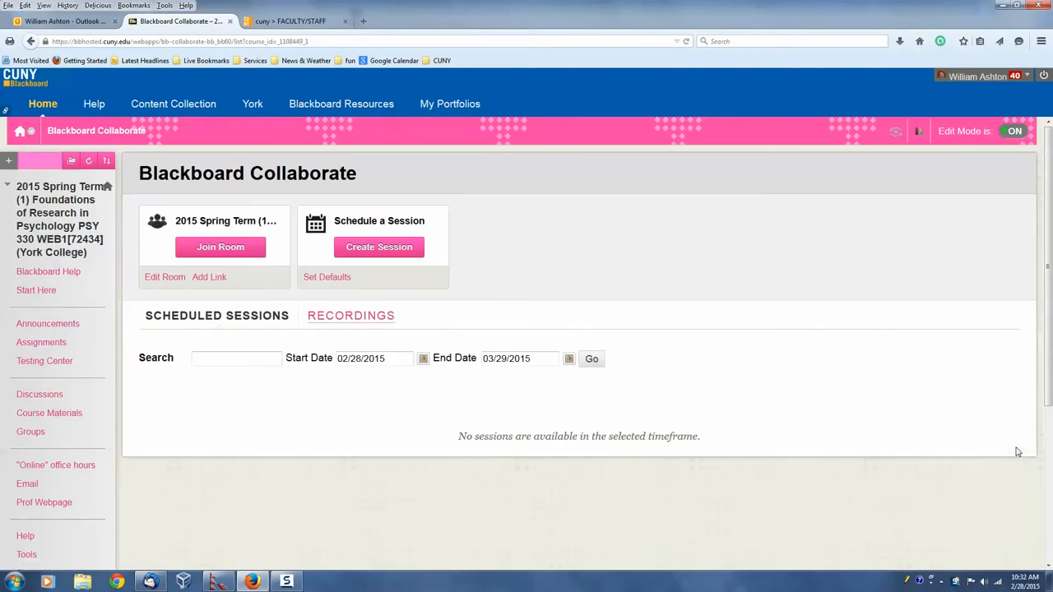
mouse_move(984, 444)
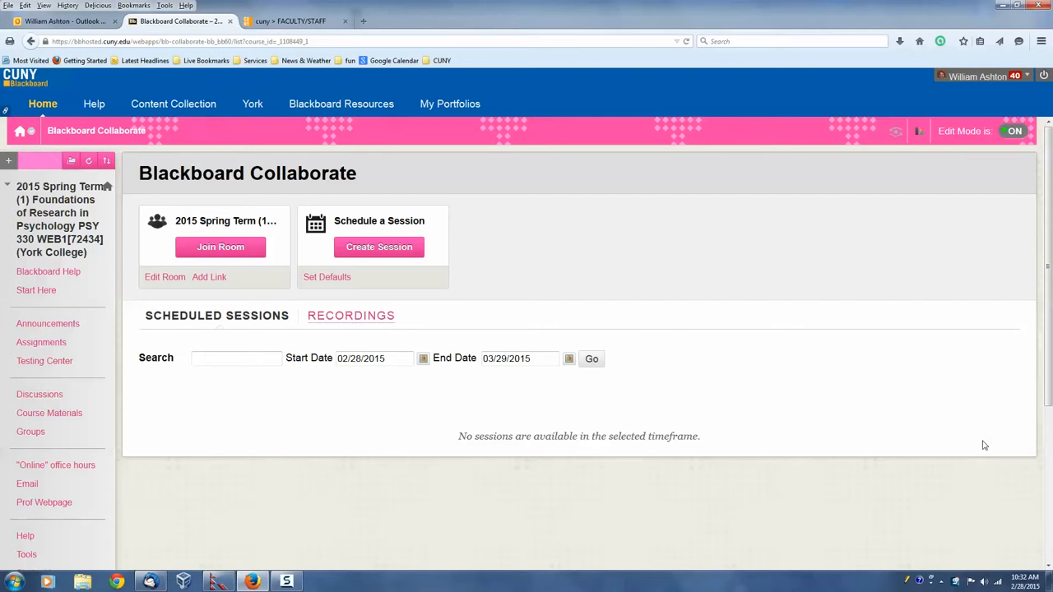
click(351, 315)
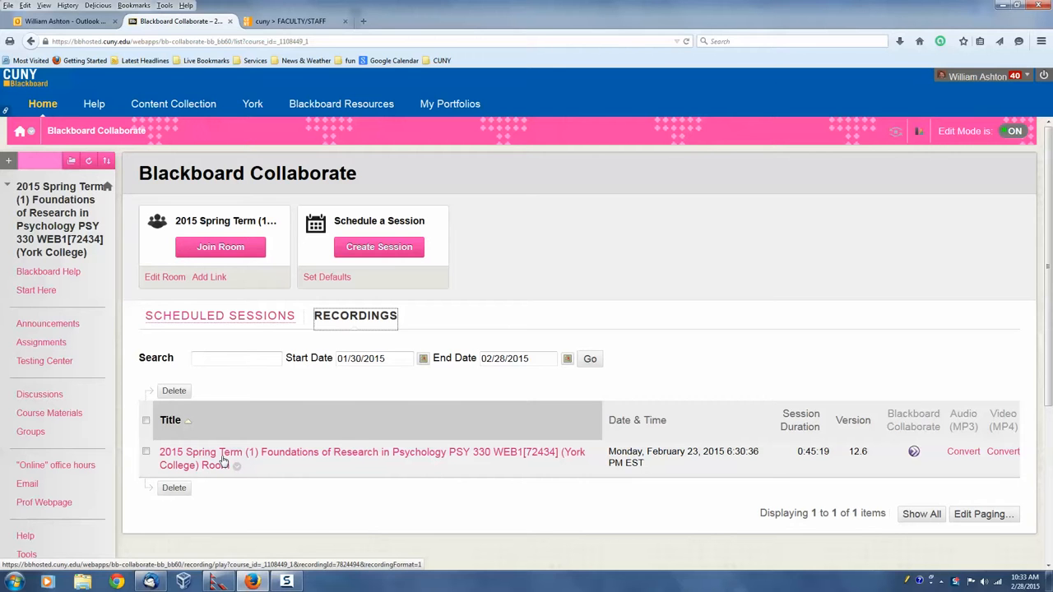
click(372, 457)
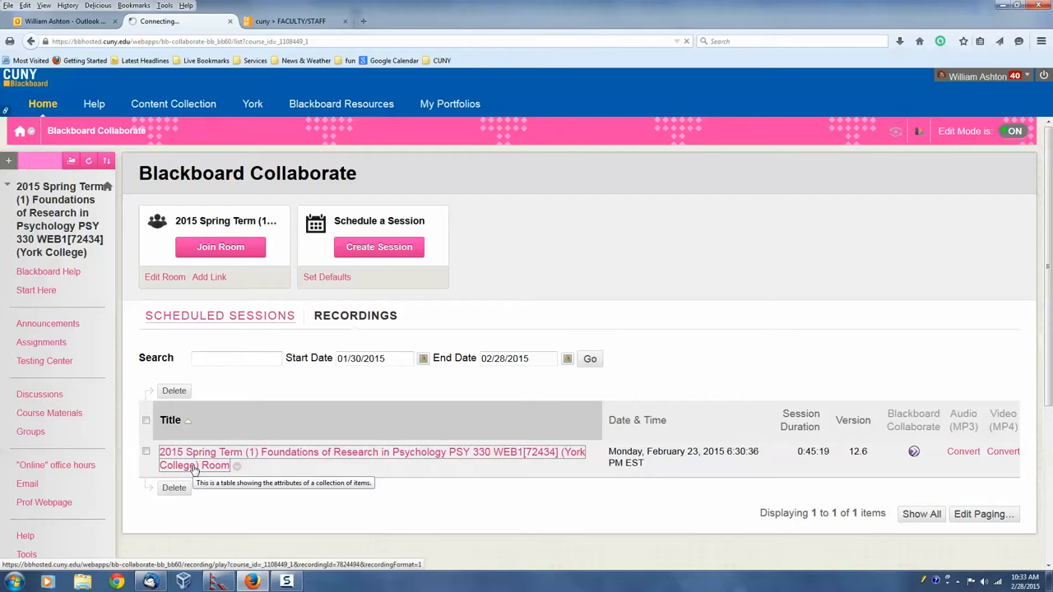
click(372, 451)
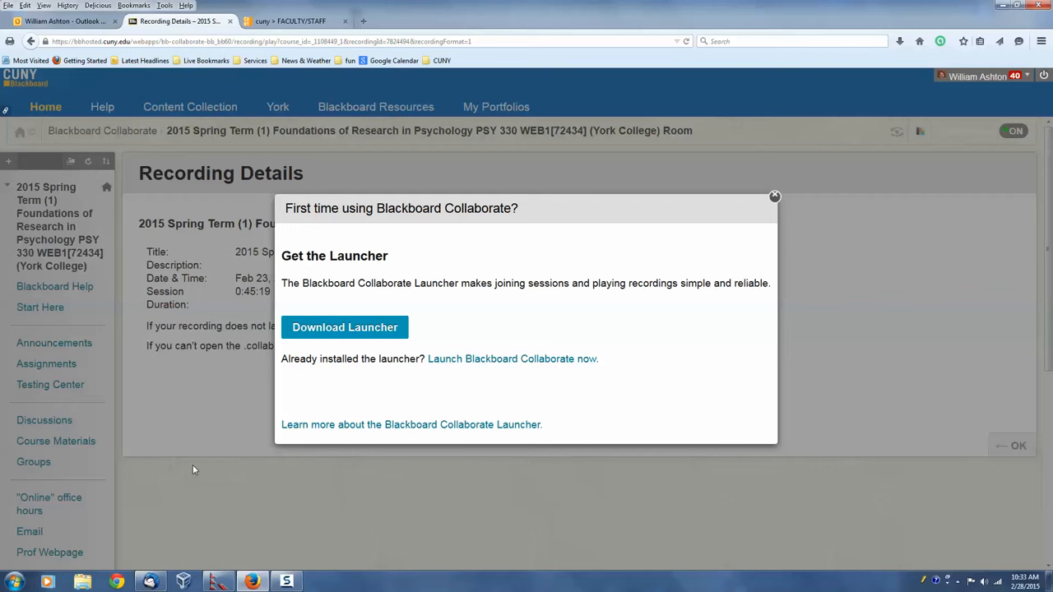
mouse_move(343, 328)
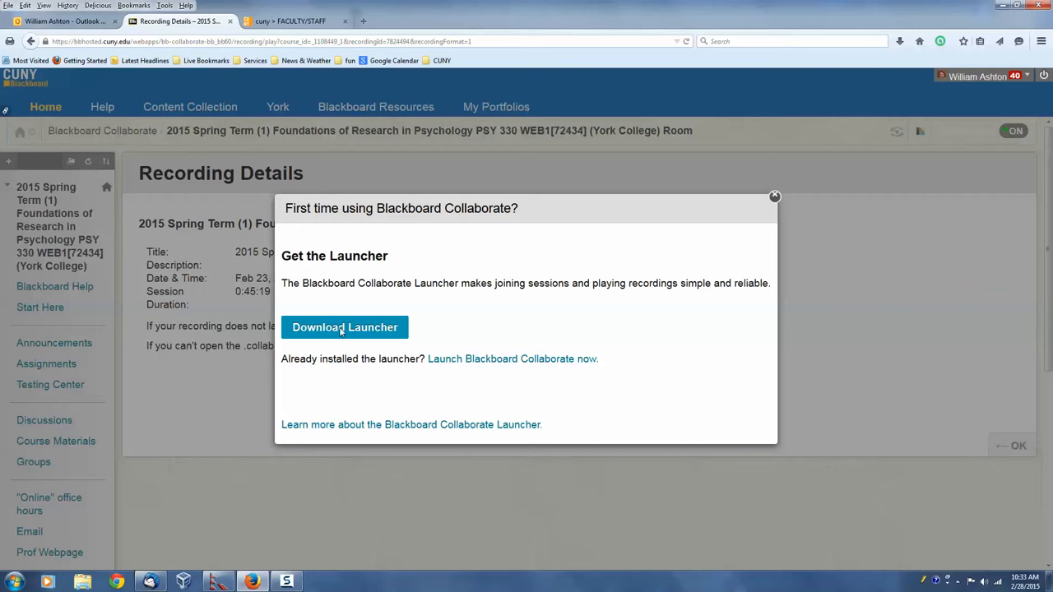
- Download the Collaborate launcher installer and run it from Firefox's downloads list
click(346, 328)
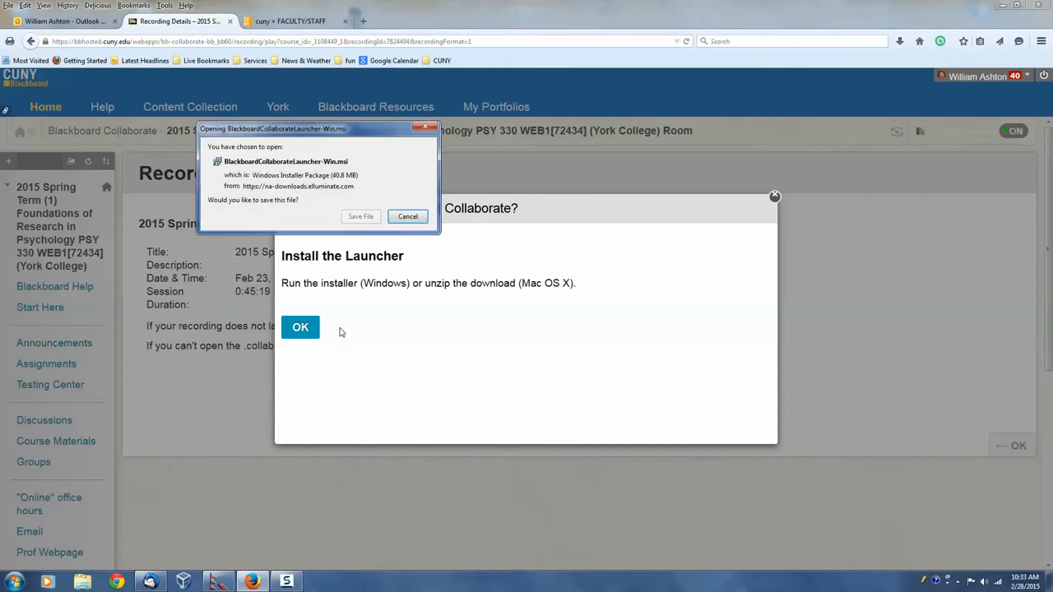
mouse_move(360, 217)
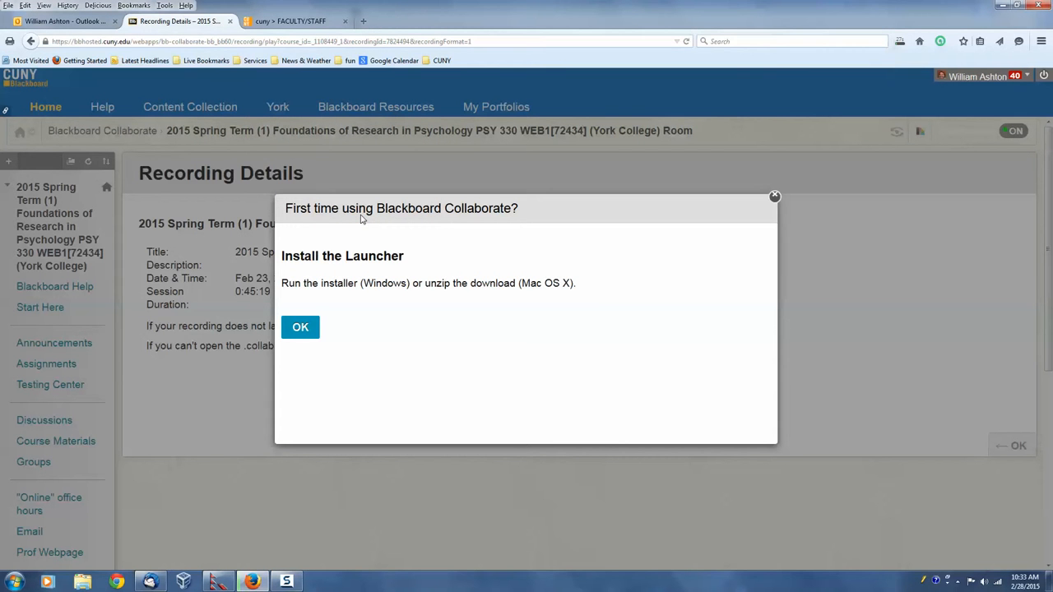
mouse_move(907, 42)
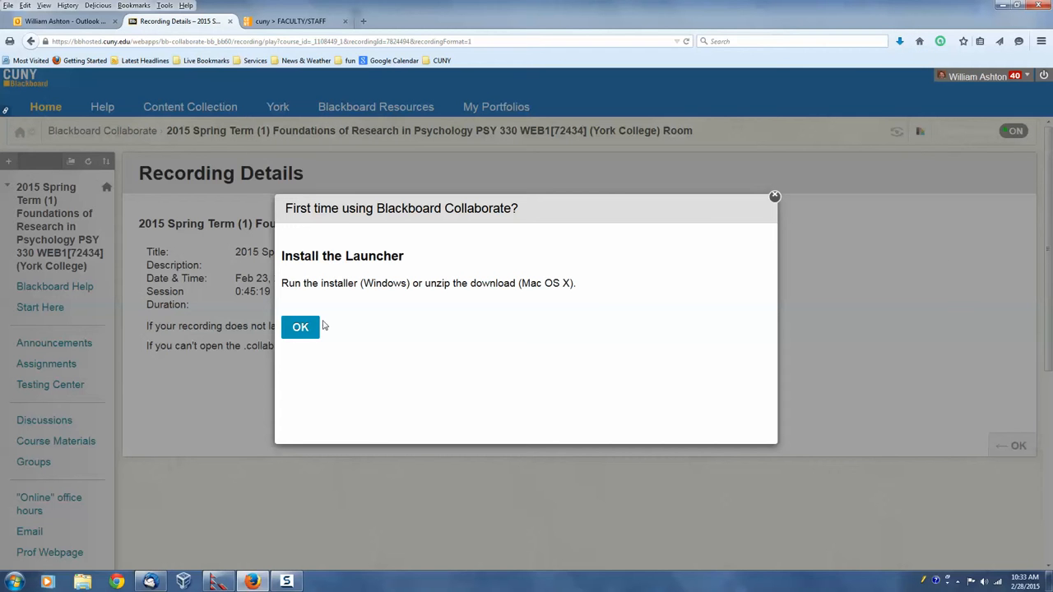
mouse_move(299, 327)
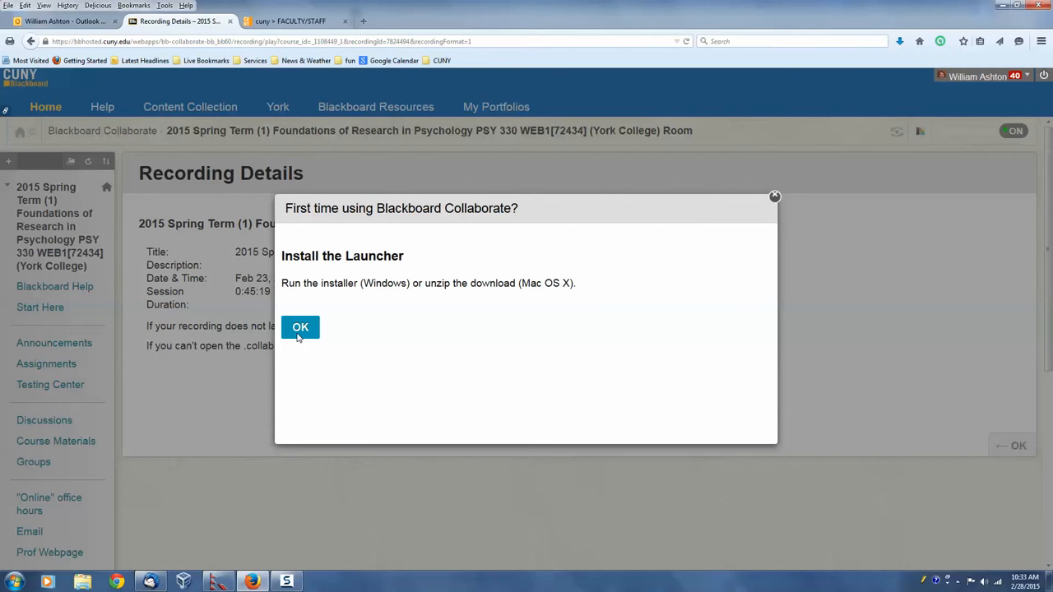
click(299, 325)
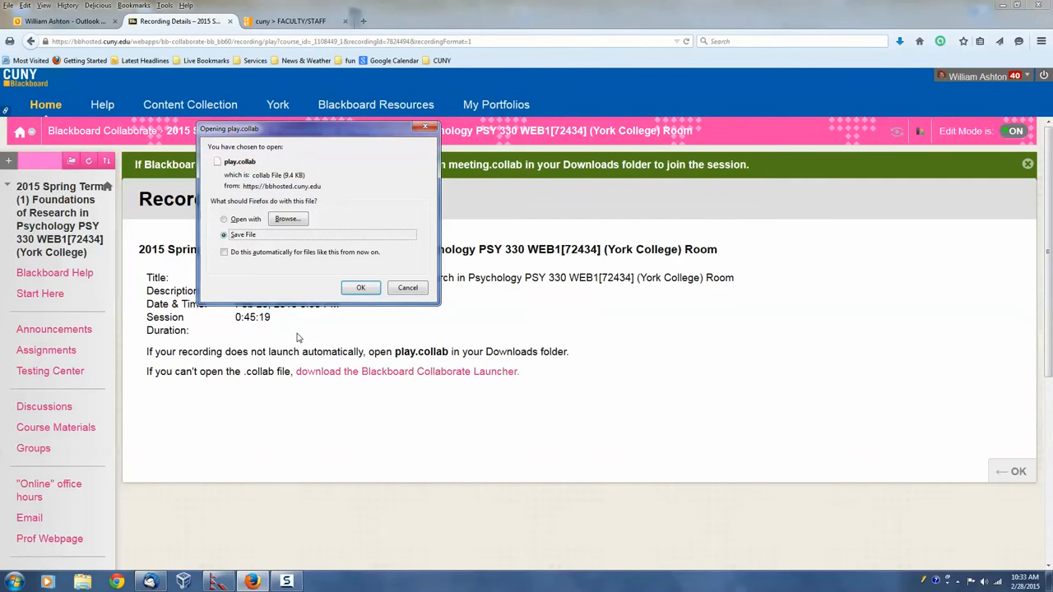
mouse_move(360, 286)
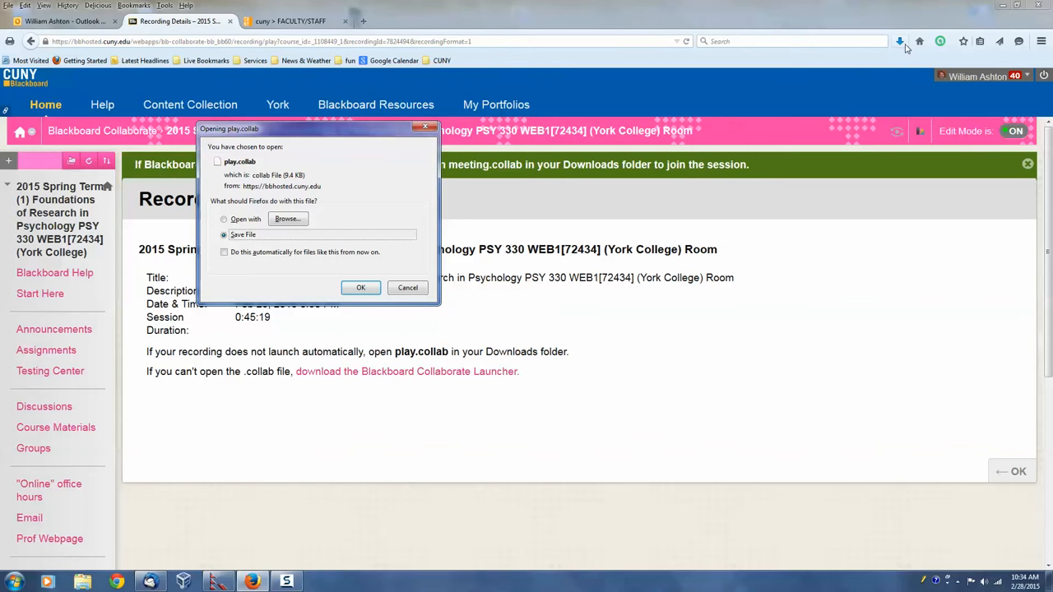
mouse_move(899, 41)
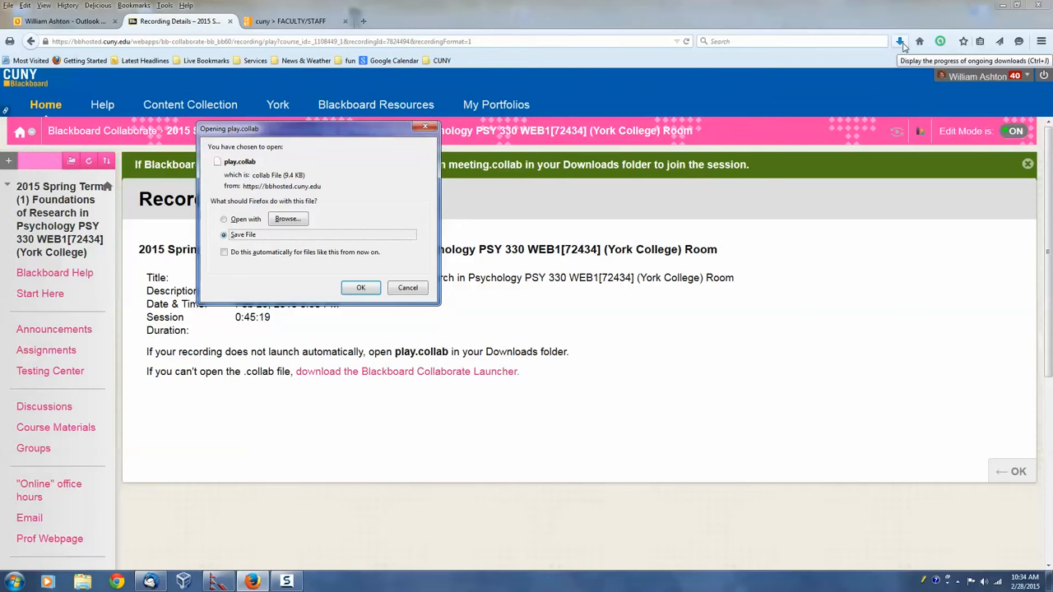
click(898, 41)
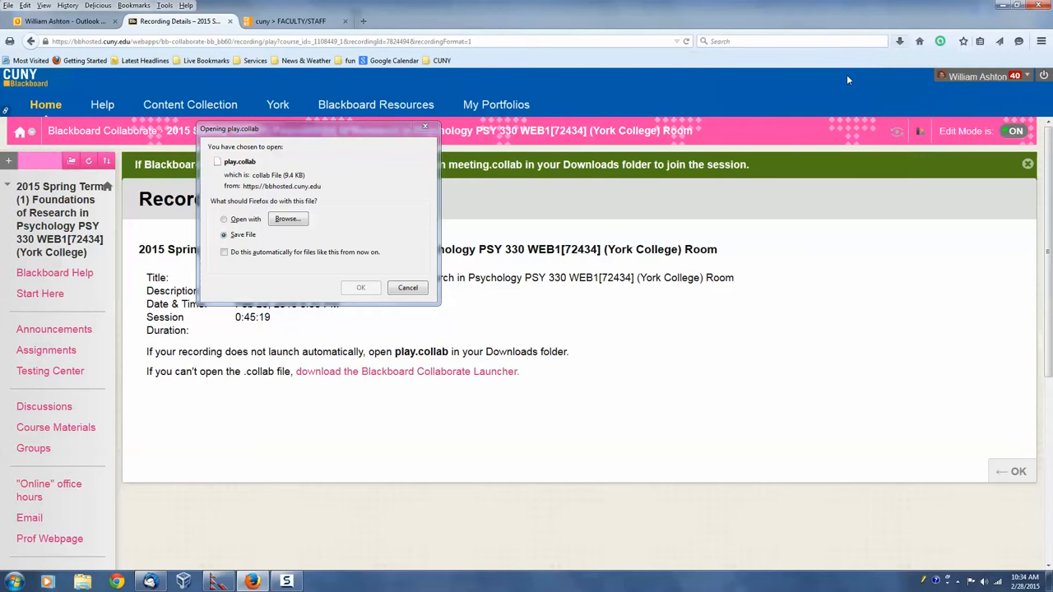
click(360, 286)
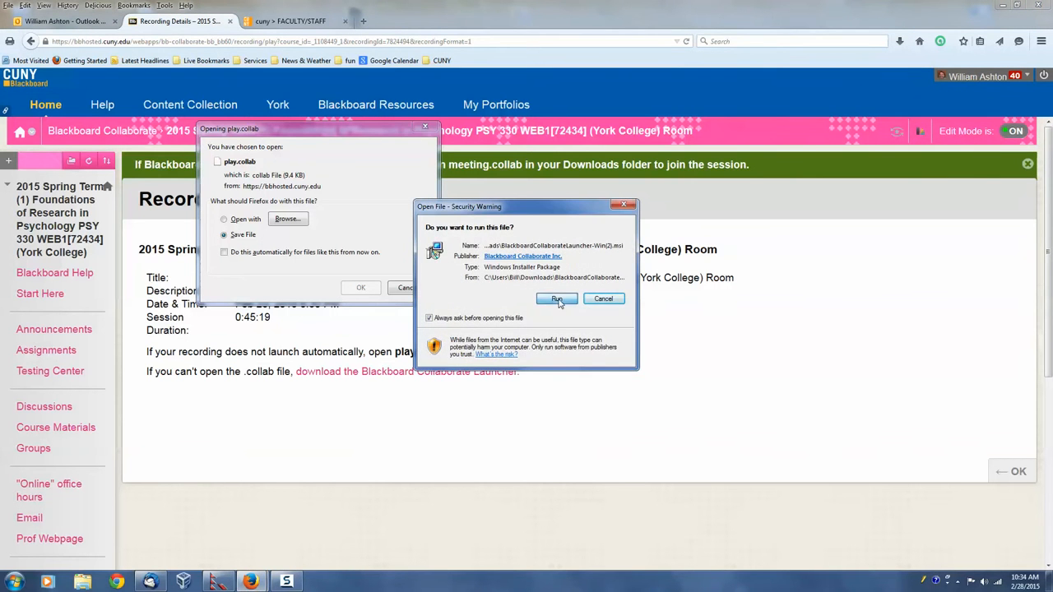
- Accept the security warning and complete the setup wizard through Next, Install and Finish
click(555, 300)
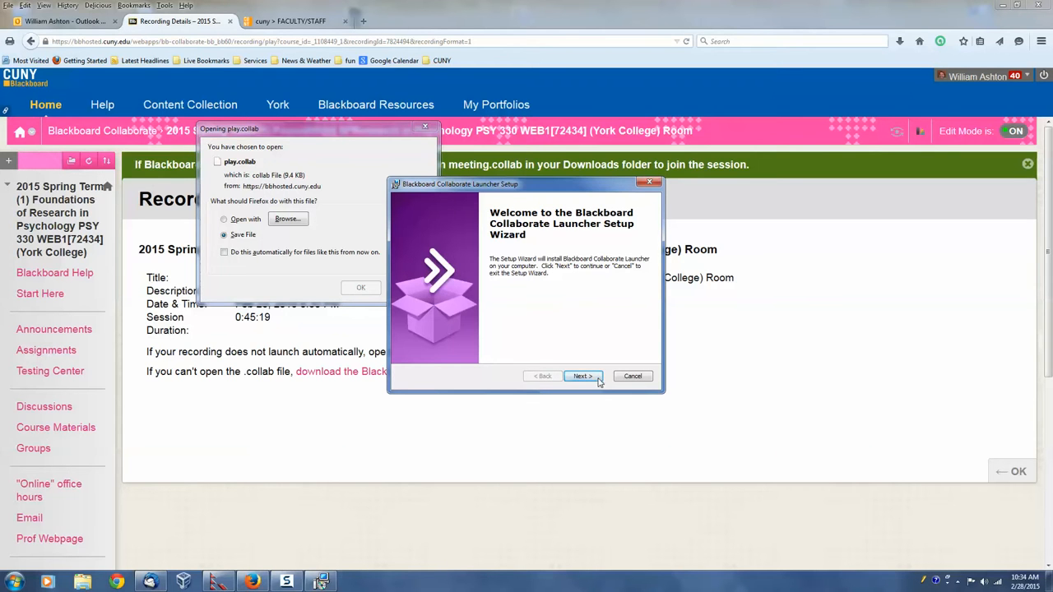
click(582, 375)
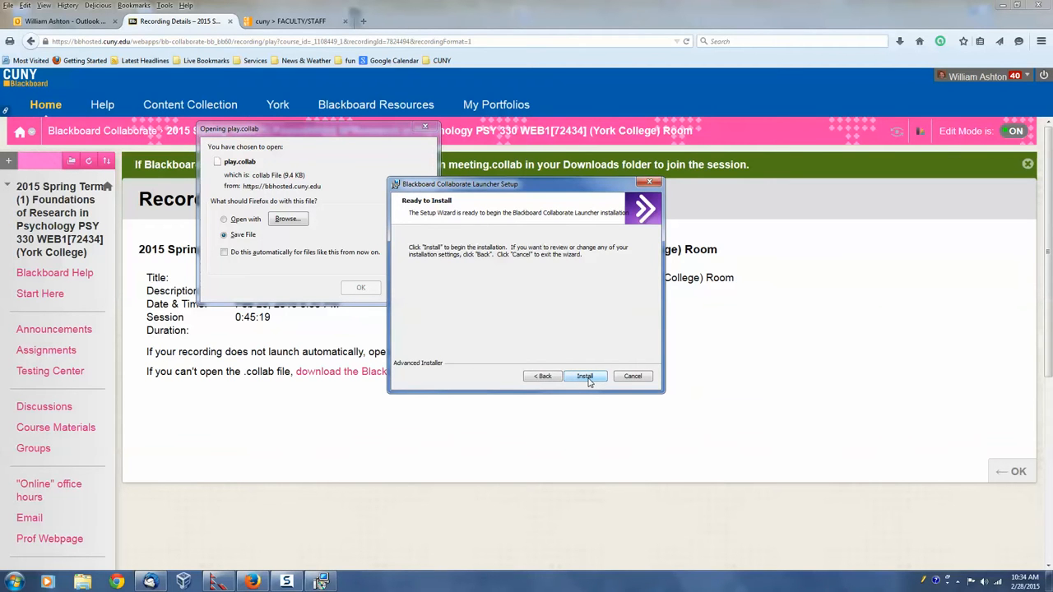
click(584, 375)
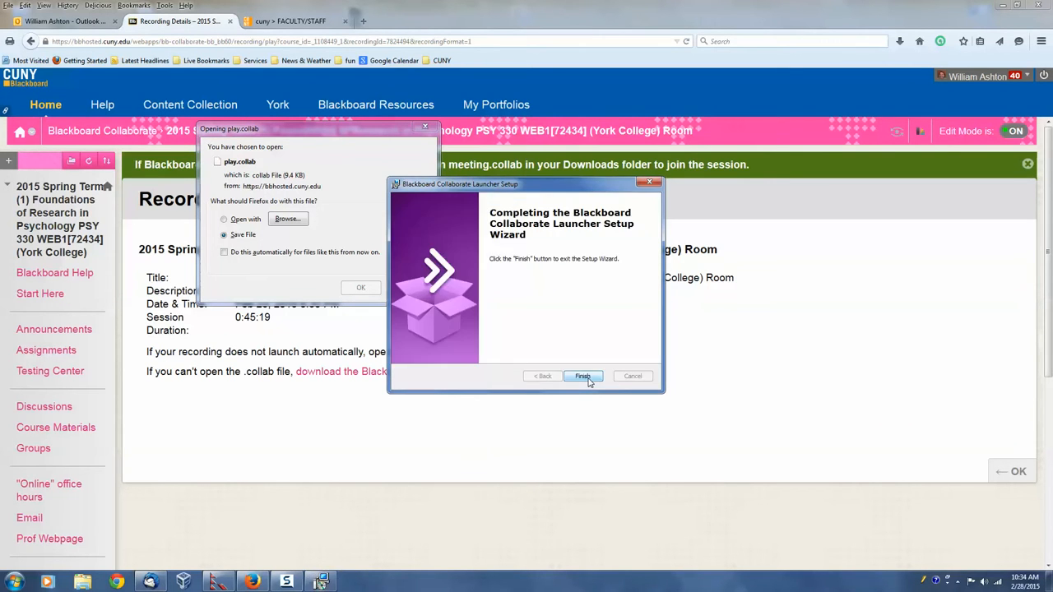
click(582, 375)
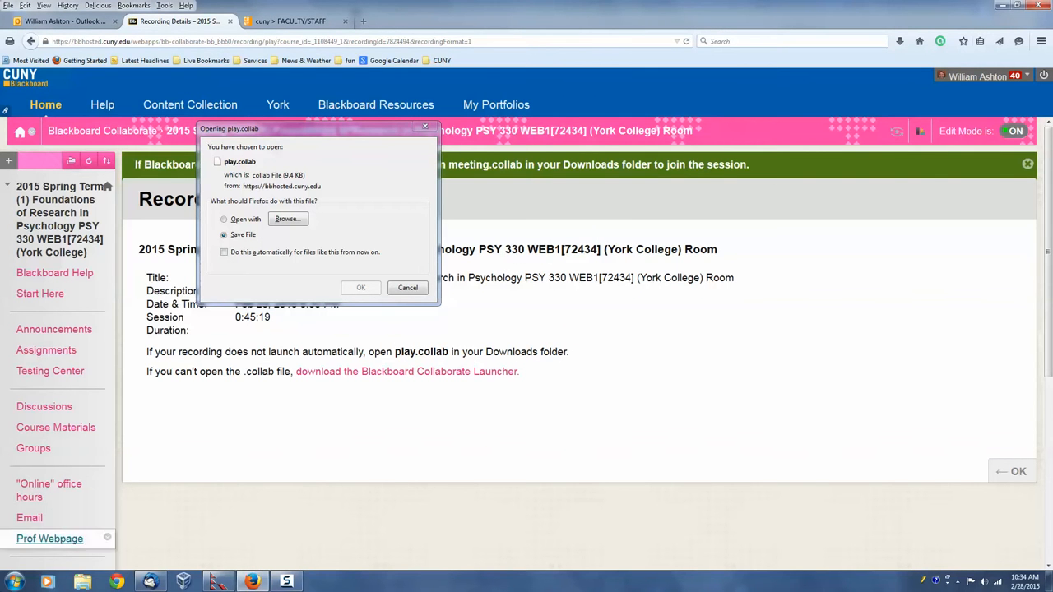
- Check the Start menu for Blackboard Collaborate Launcher, then confirm opening play.collab
click(13, 582)
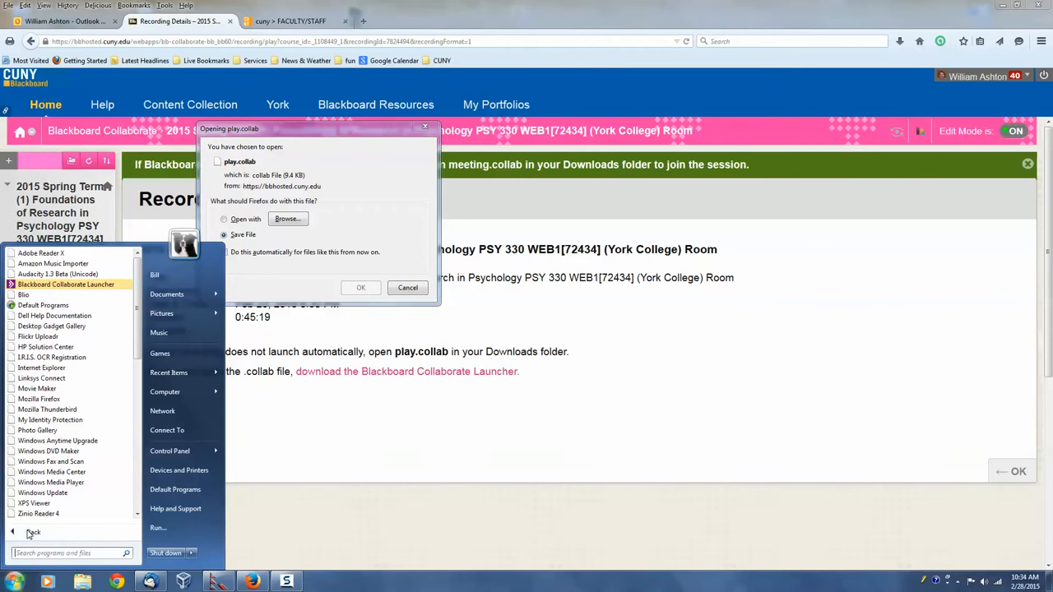
mouse_move(66, 285)
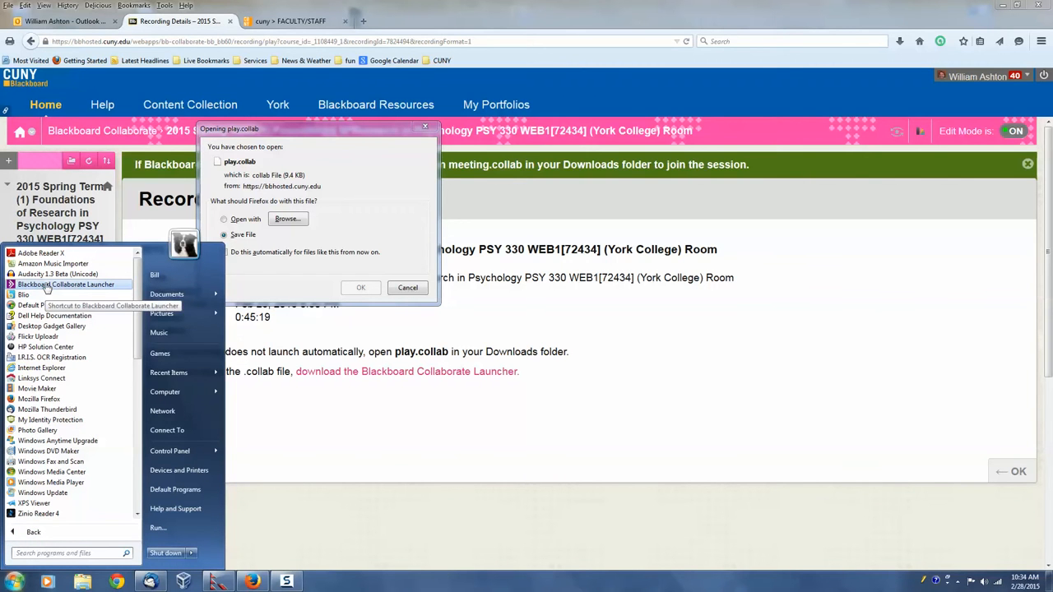
mouse_move(25, 576)
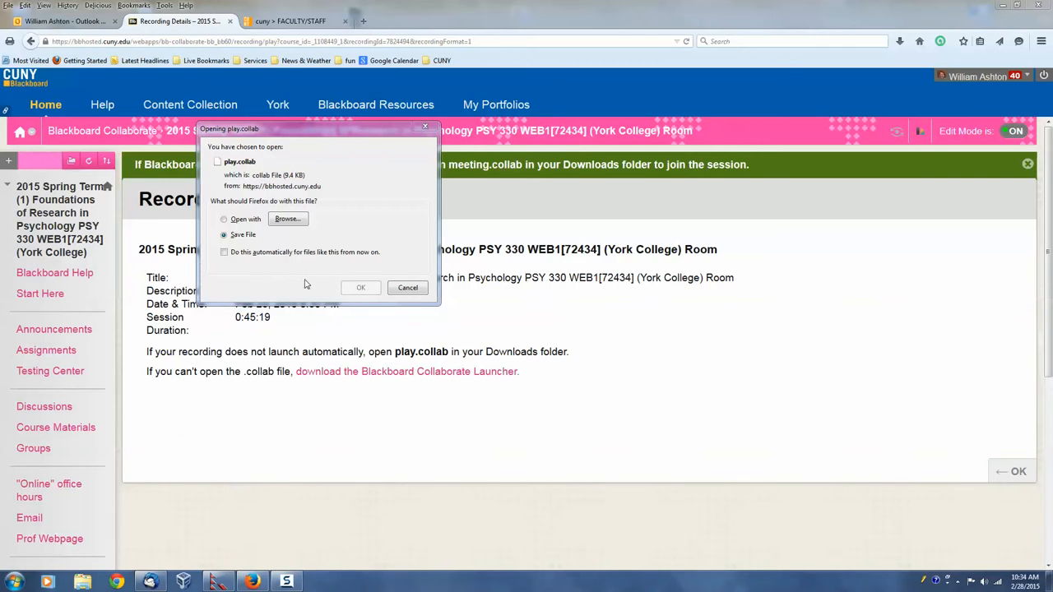
mouse_move(245, 173)
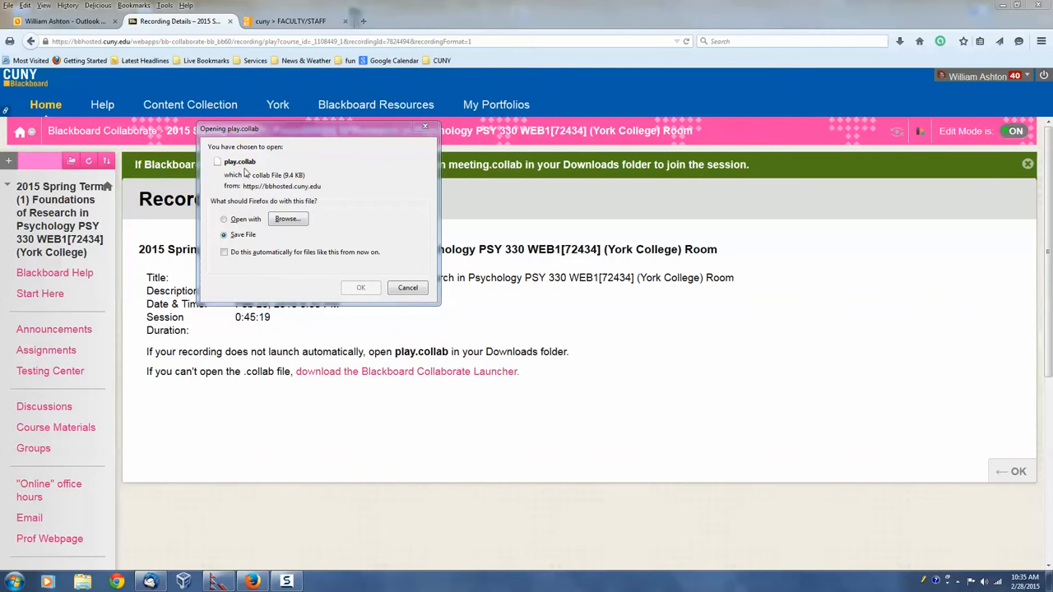
mouse_move(207, 250)
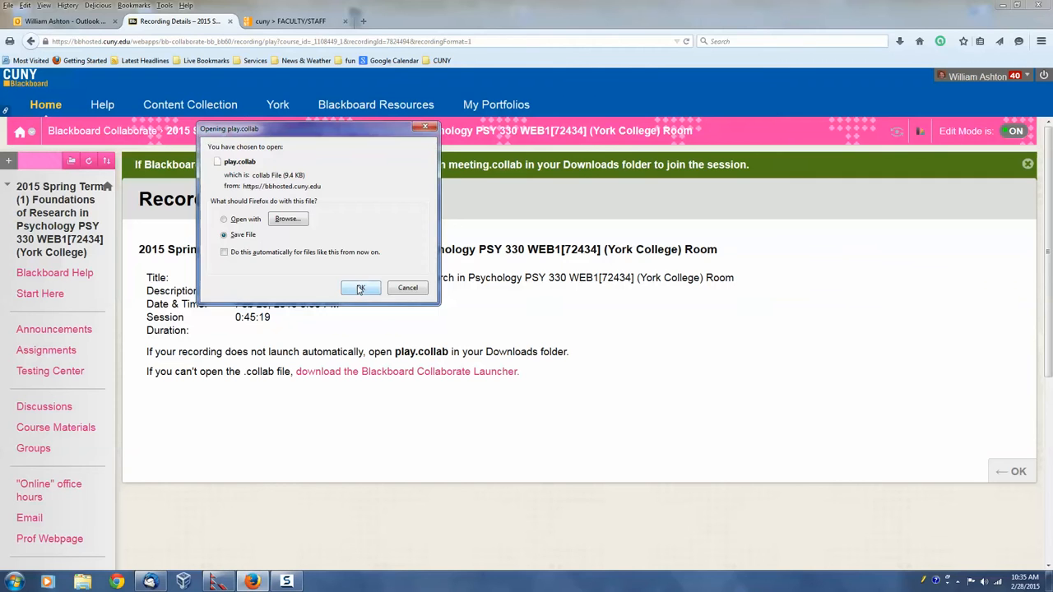
click(360, 288)
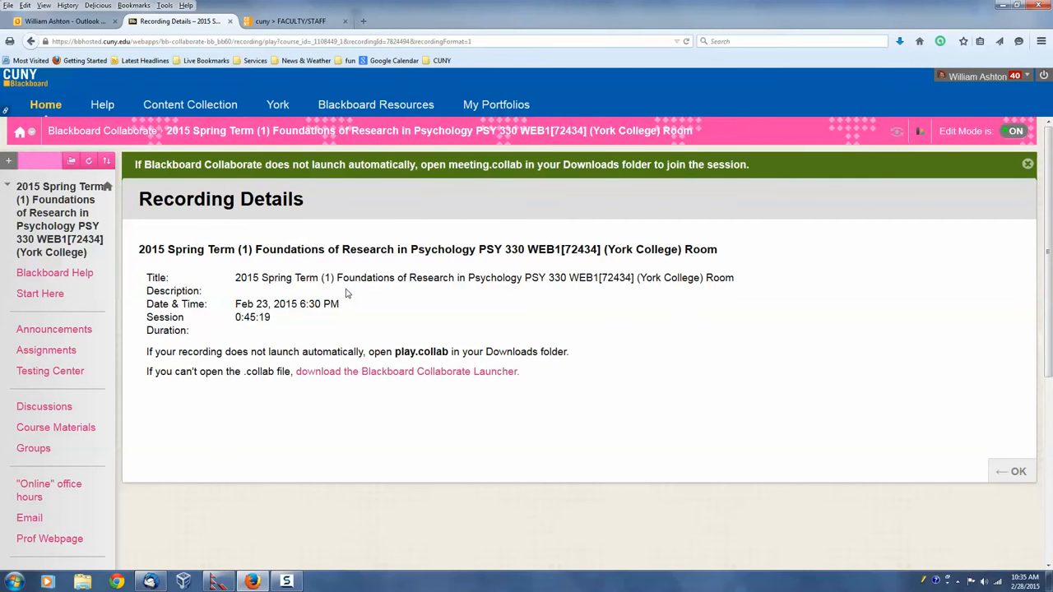
mouse_move(389, 332)
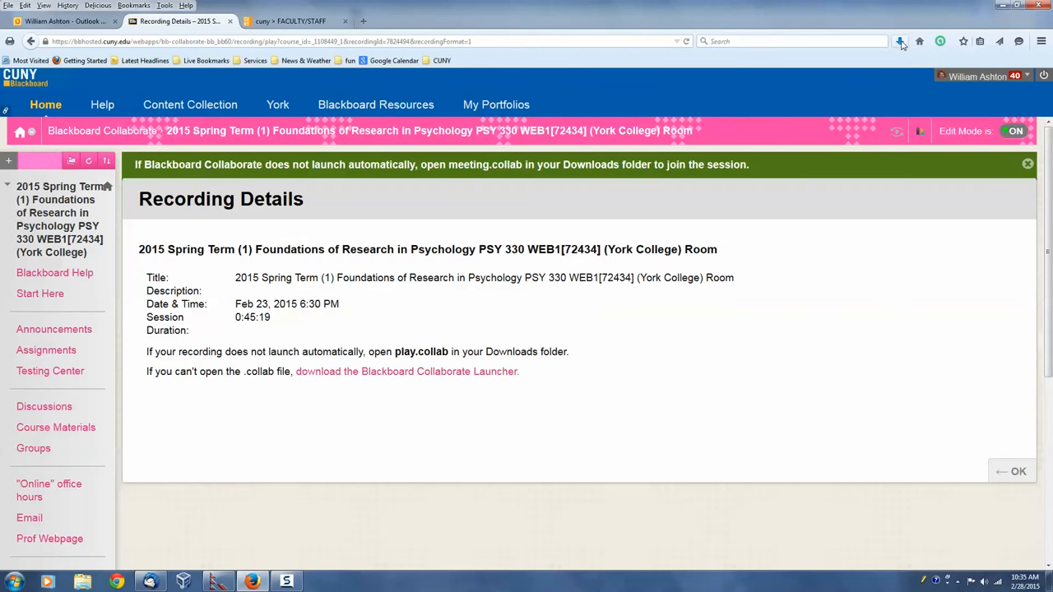
- Show the downloaded play.collab file in its Downloads folder from Firefox
click(898, 41)
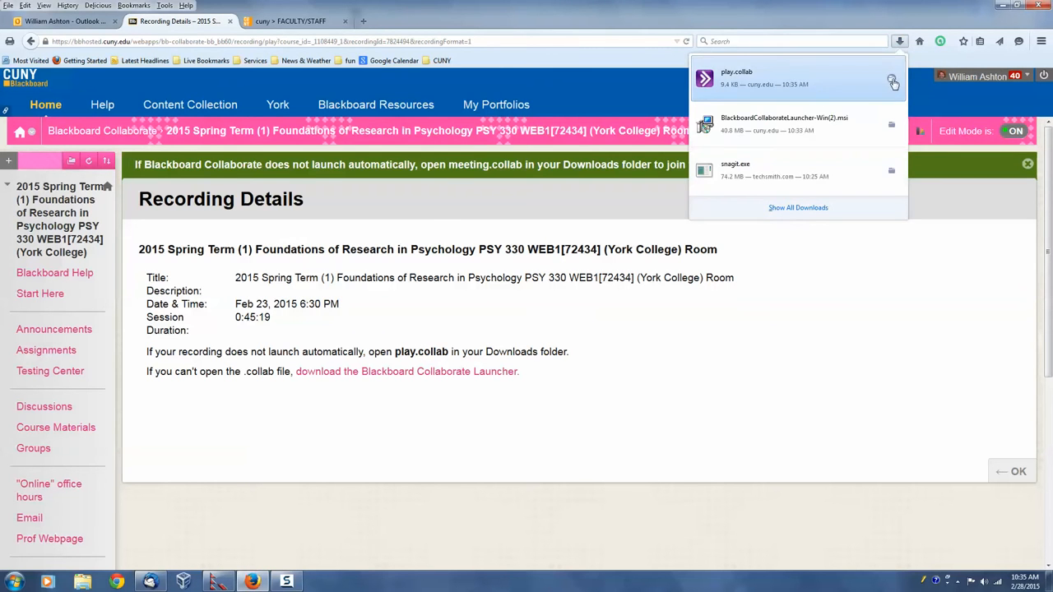
click(891, 79)
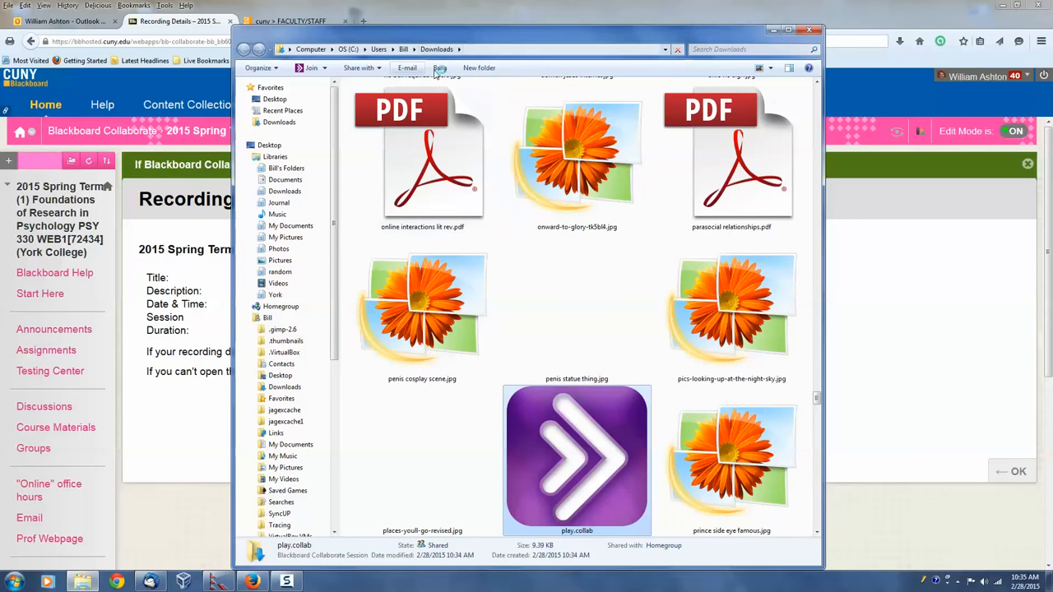
mouse_move(575, 458)
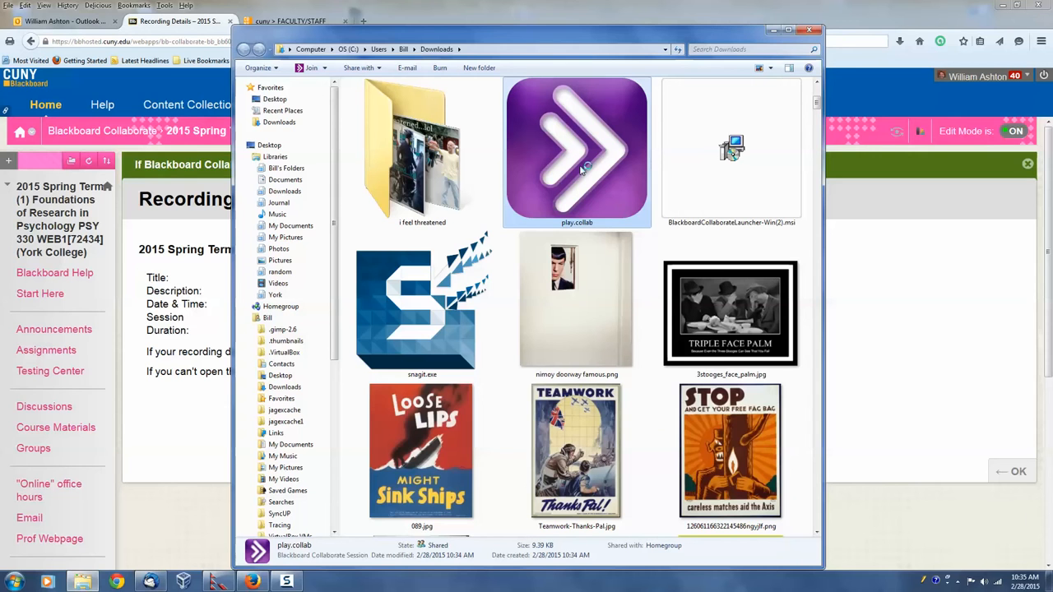
- Open play.collab from Explorer until the Collaborate playback window appears
double_click(575, 151)
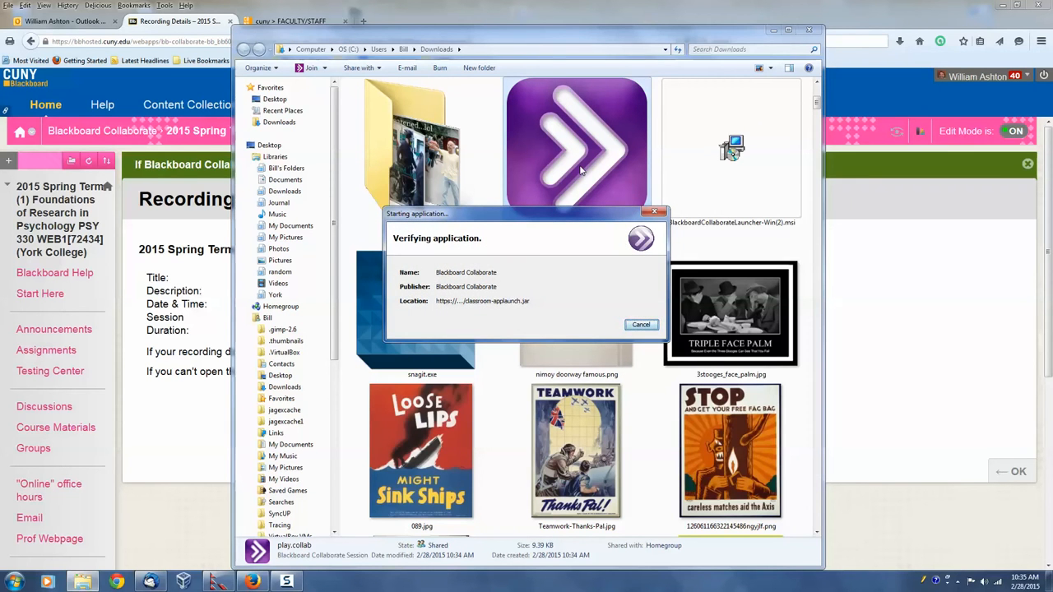
click(641, 324)
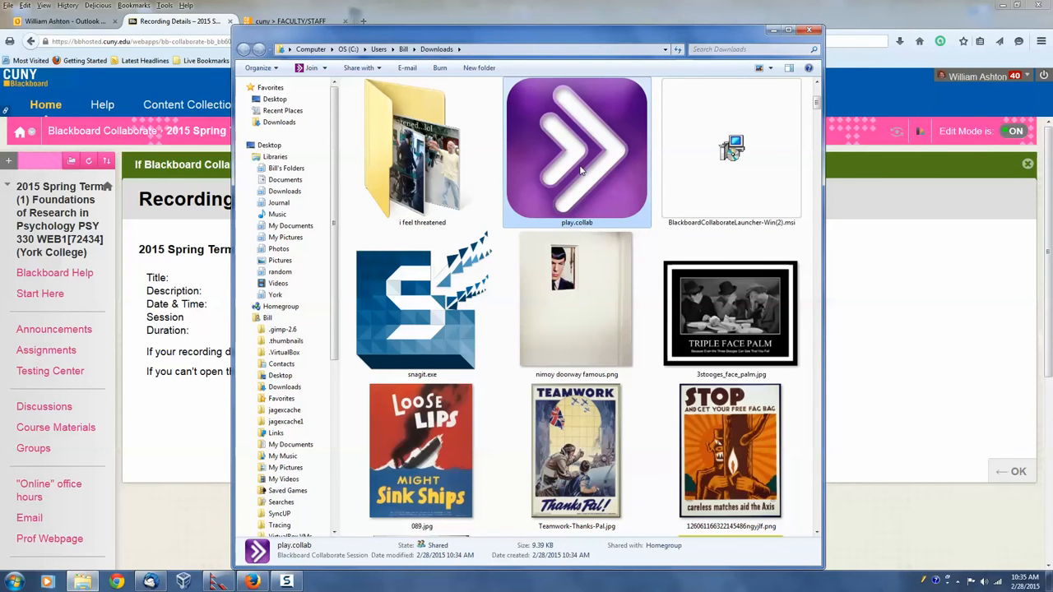
double_click(575, 148)
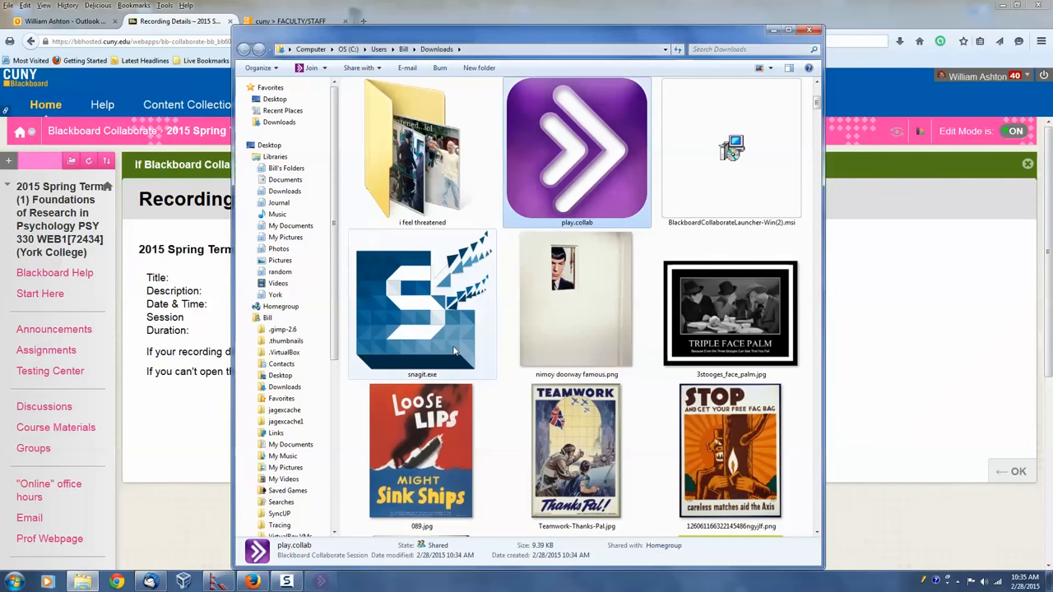
double_click(576, 151)
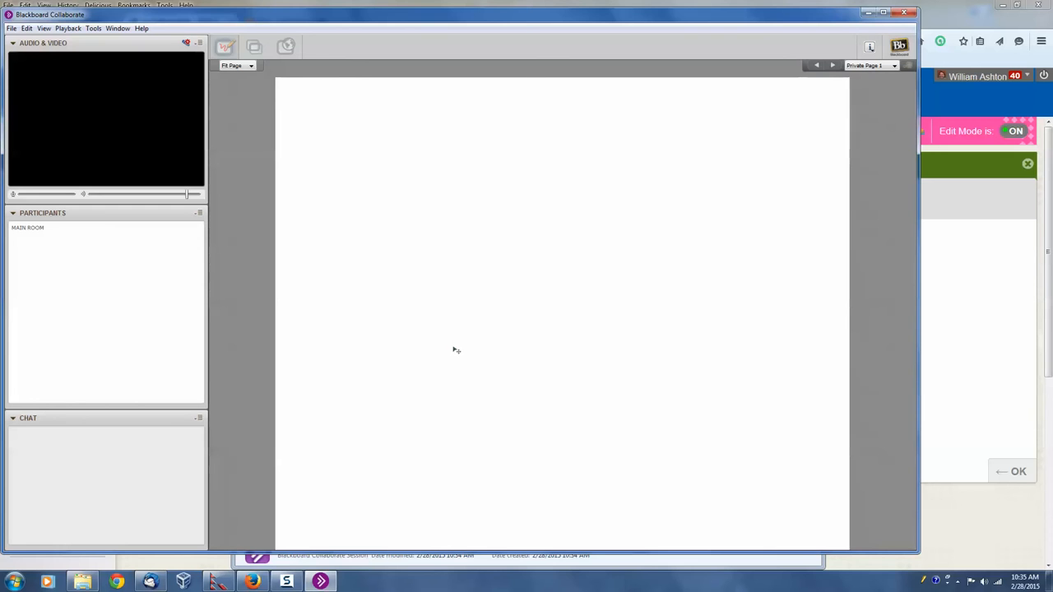